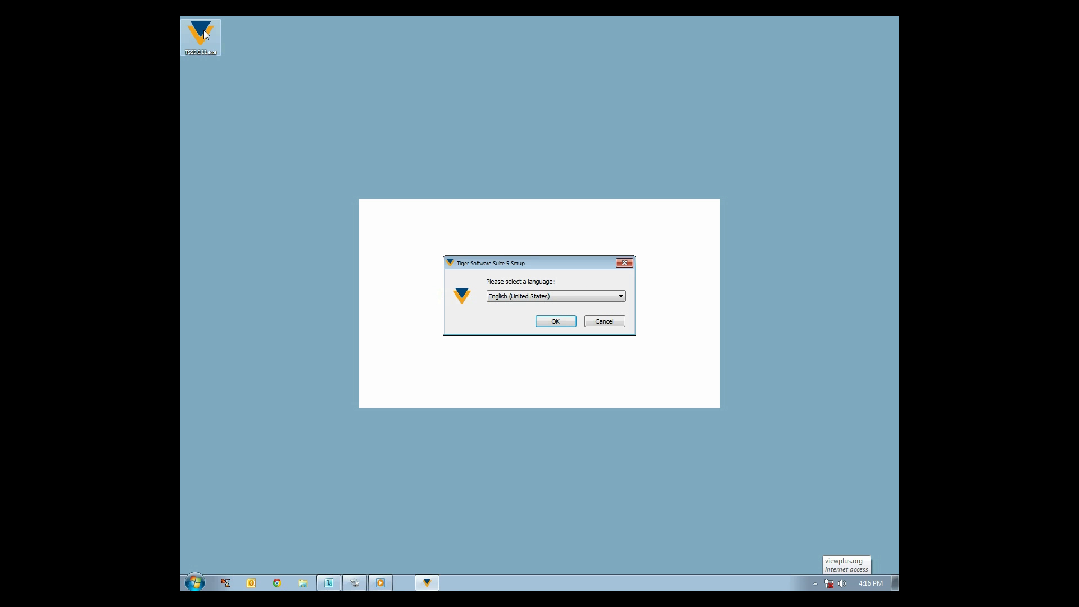
{"action": "mouse_move", "coordinate": [435, 261]}
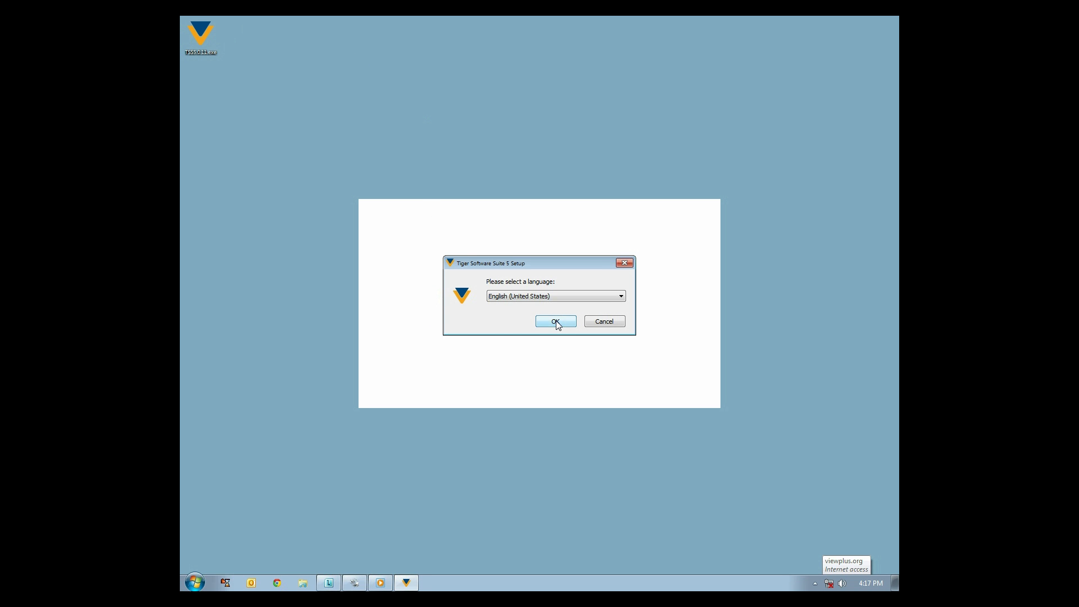
Confirm English (United States) as the setup language to launch the wizard.
{"action": "left_click", "coordinate": [555, 321]}
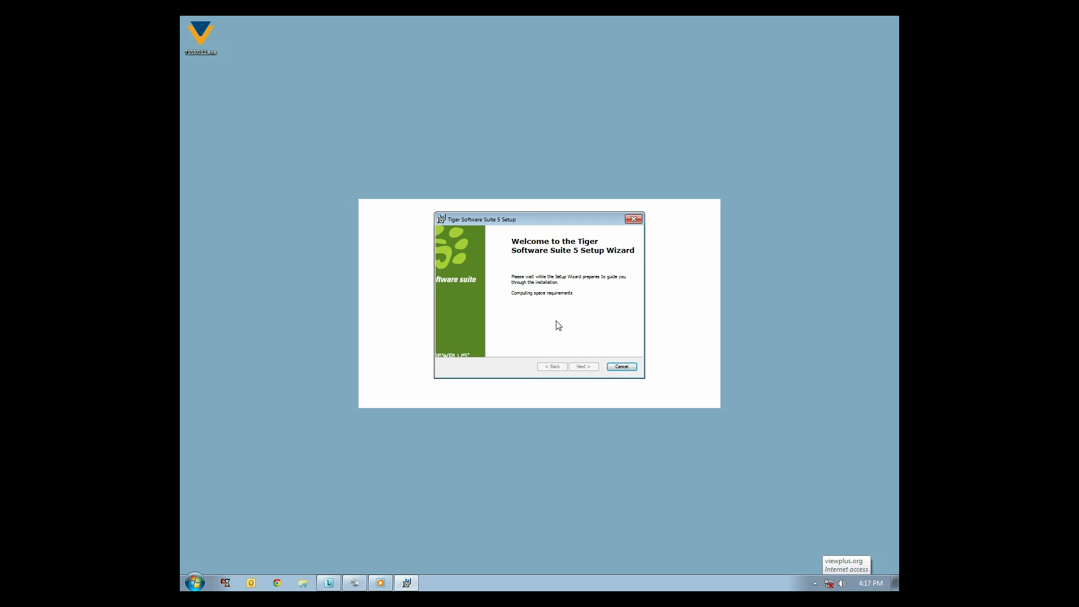
Pass the welcome page and accept the License Agreement terms.
{"action": "left_click", "coordinate": [582, 366]}
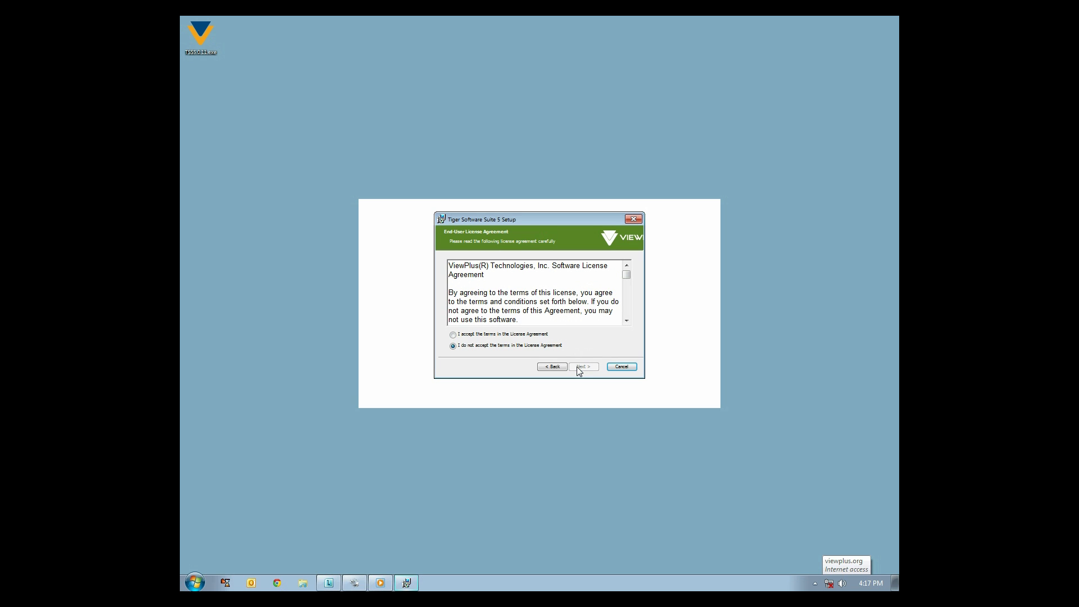
{"action": "left_click", "coordinate": [453, 334]}
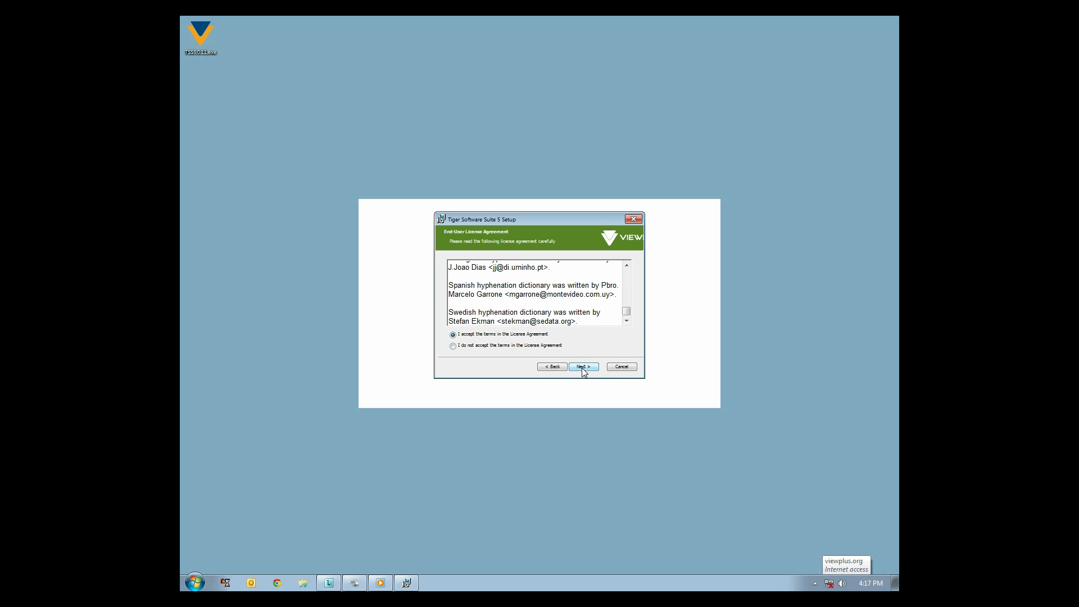
{"action": "left_click", "coordinate": [582, 365]}
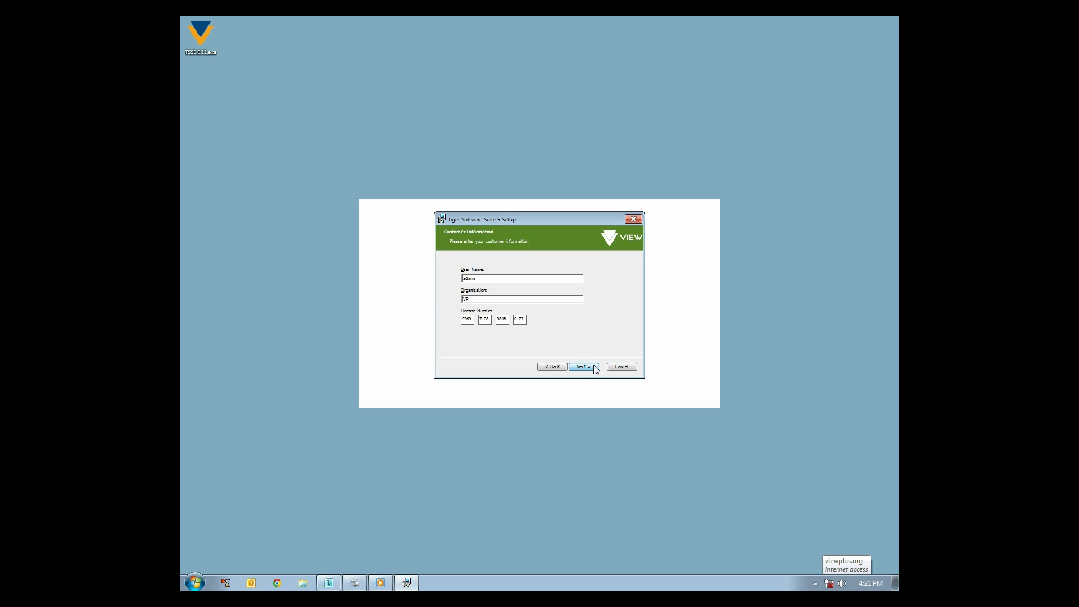
Submit the pre-filled customer details and license number unchanged.
{"action": "left_click", "coordinate": [582, 365]}
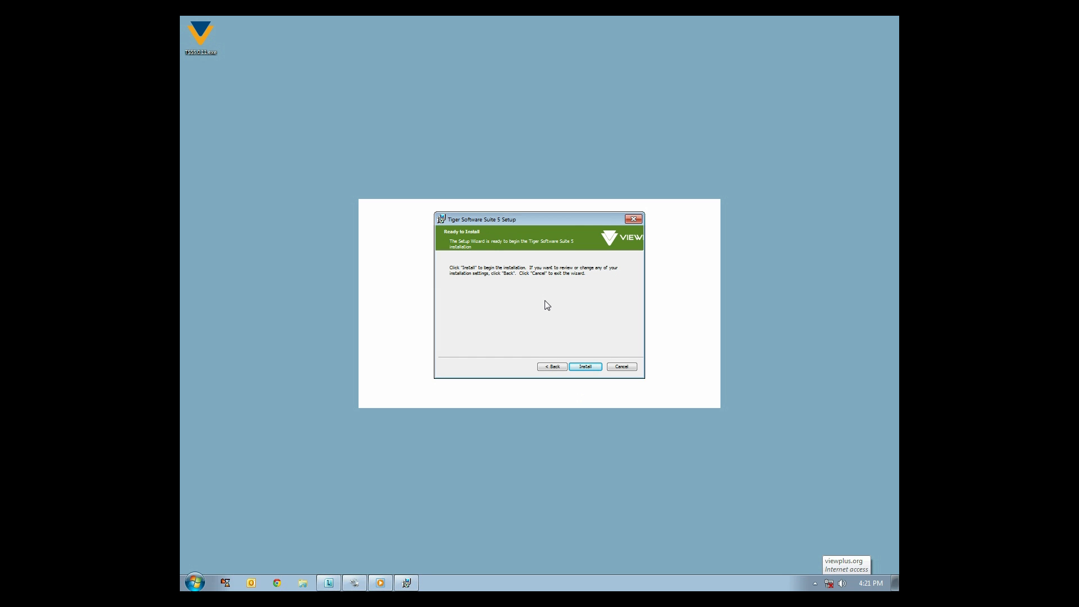
Install Tiger Software Suite 5 from the Ready to Install page.
{"action": "left_click", "coordinate": [584, 365]}
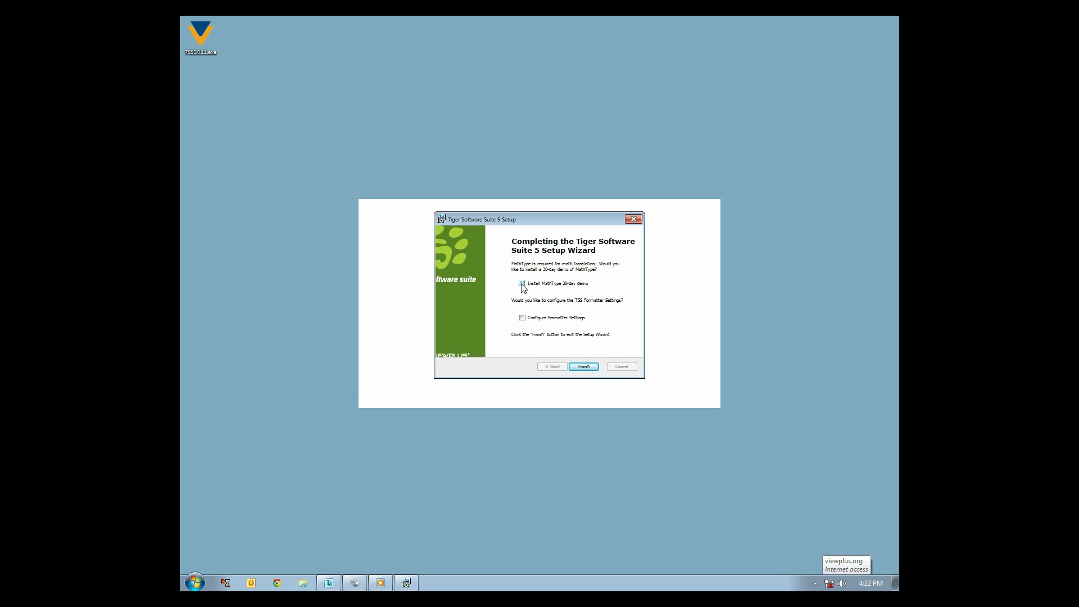
Check 'Install MathType 30-day demo', leaving 'Configure Formatter Settings' unchecked.
{"action": "left_click", "coordinate": [521, 283]}
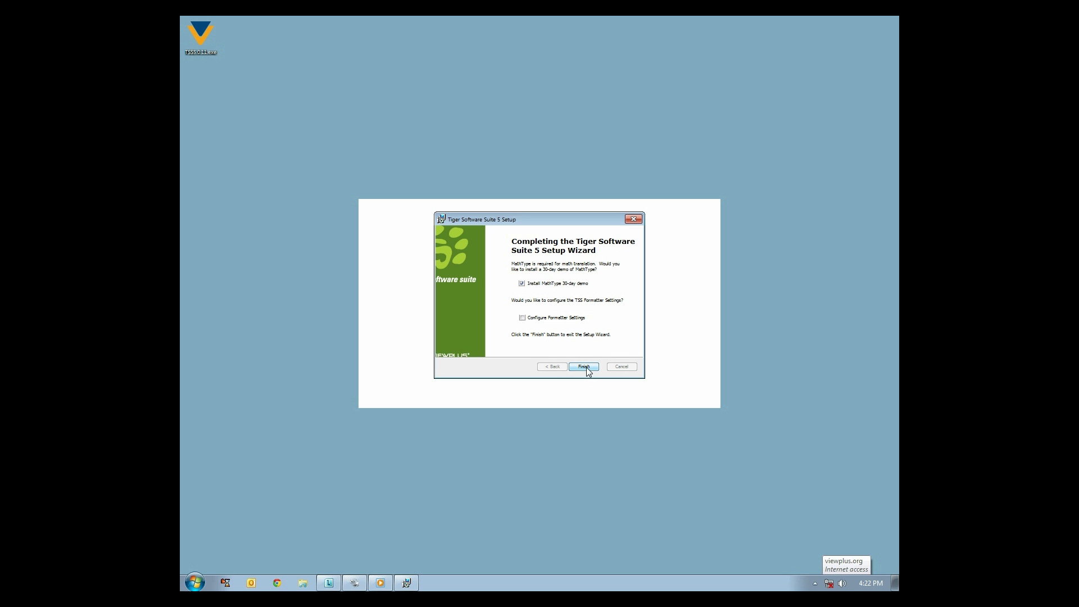
{"action": "mouse_move", "coordinate": [536, 324]}
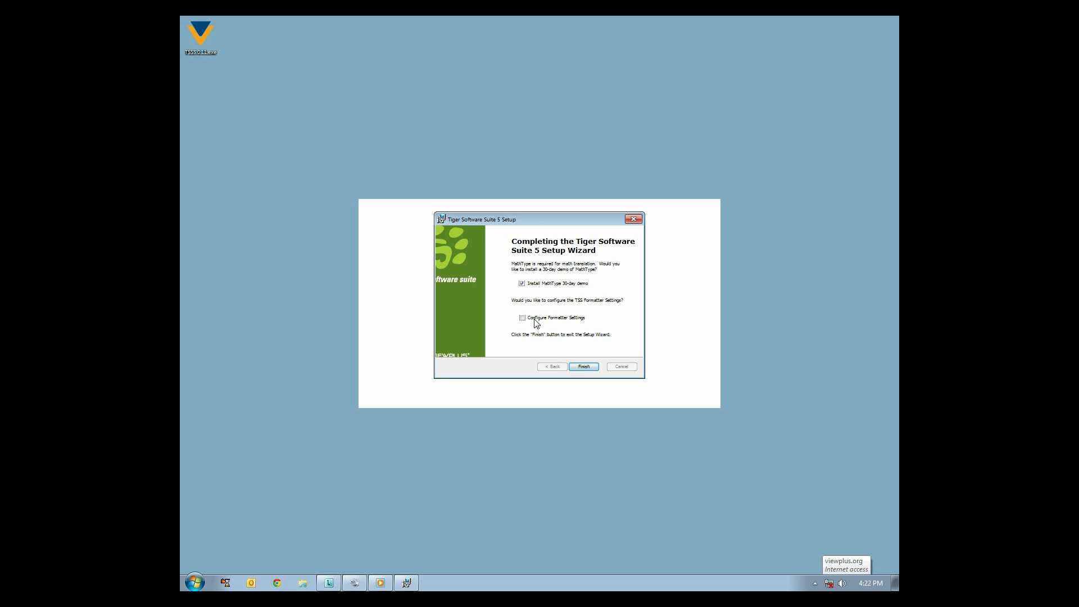
{"action": "mouse_move", "coordinate": [582, 365]}
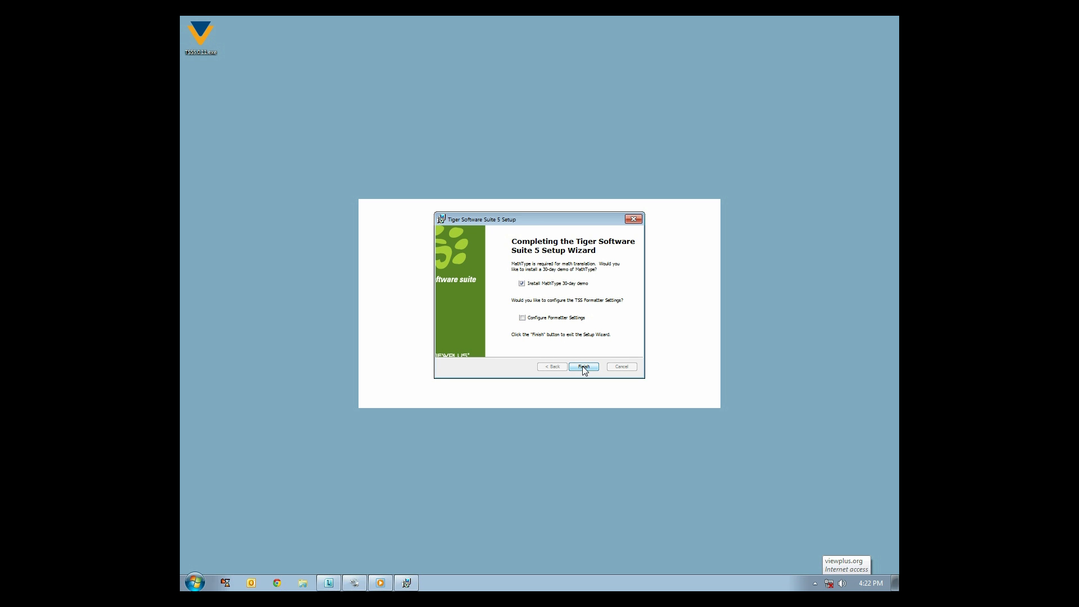